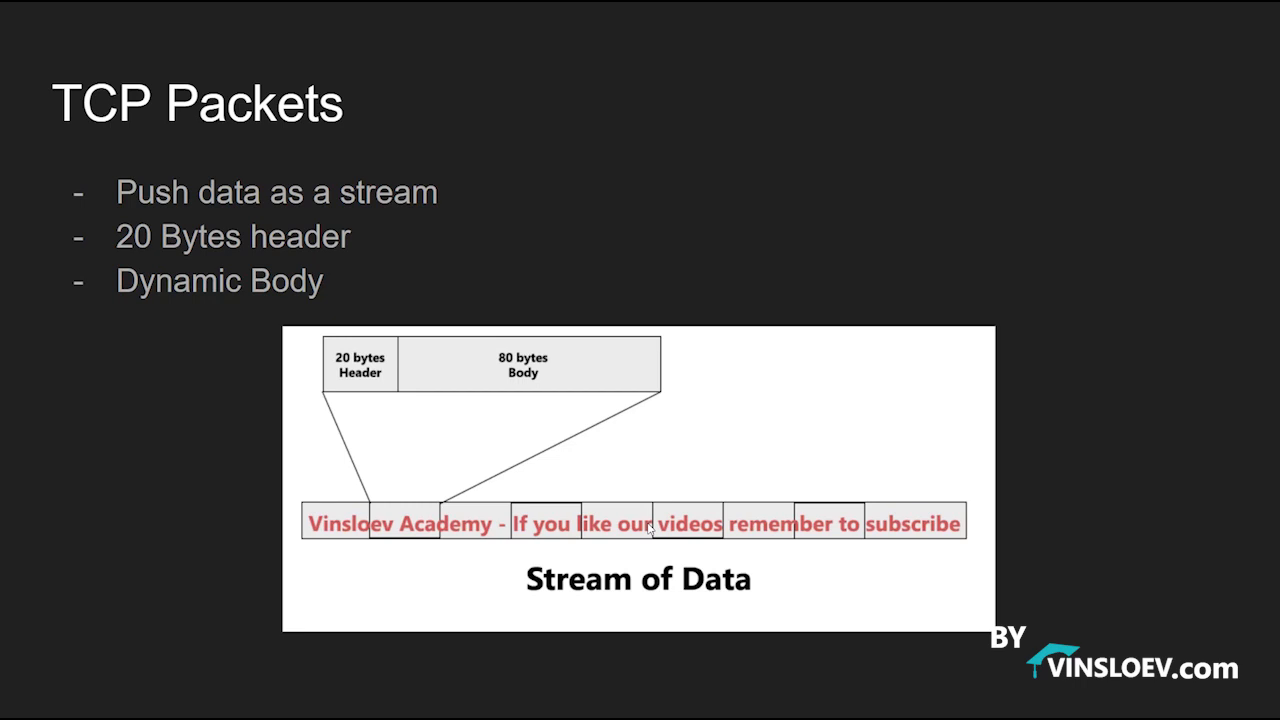
{"action": "mouse_move", "coordinate": [708, 555]}
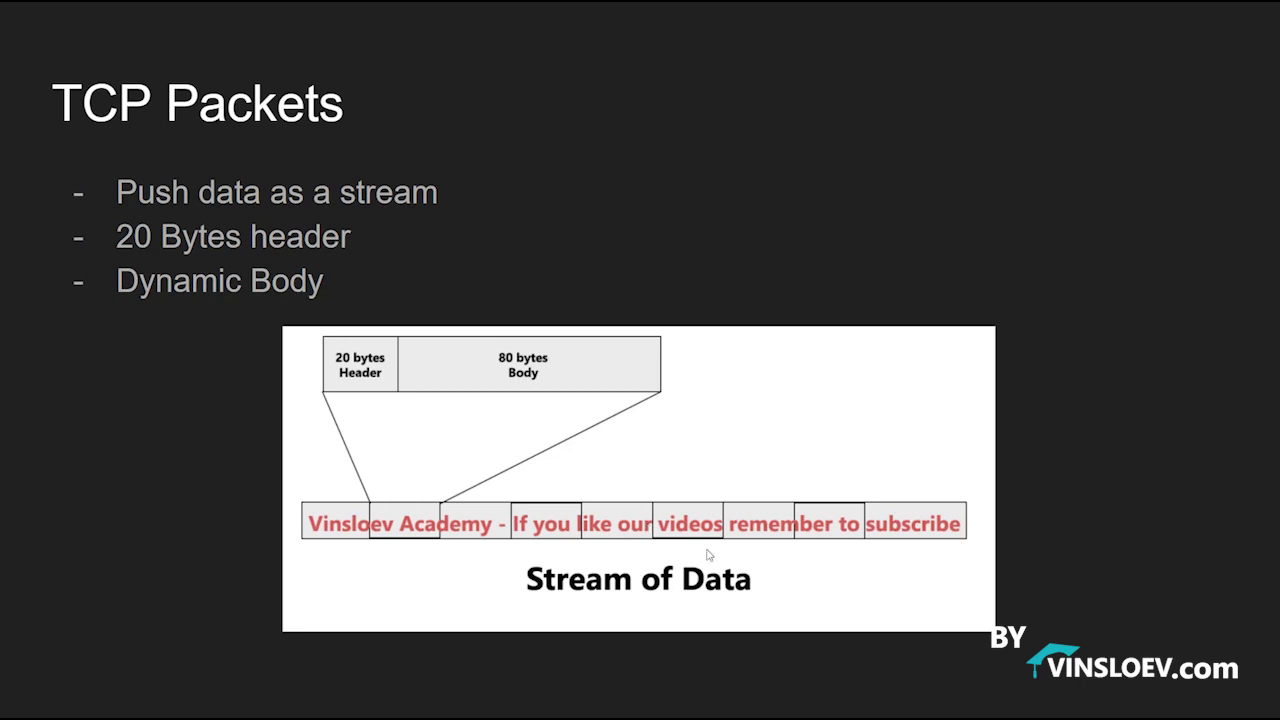
{"action": "mouse_move", "coordinate": [331, 537]}
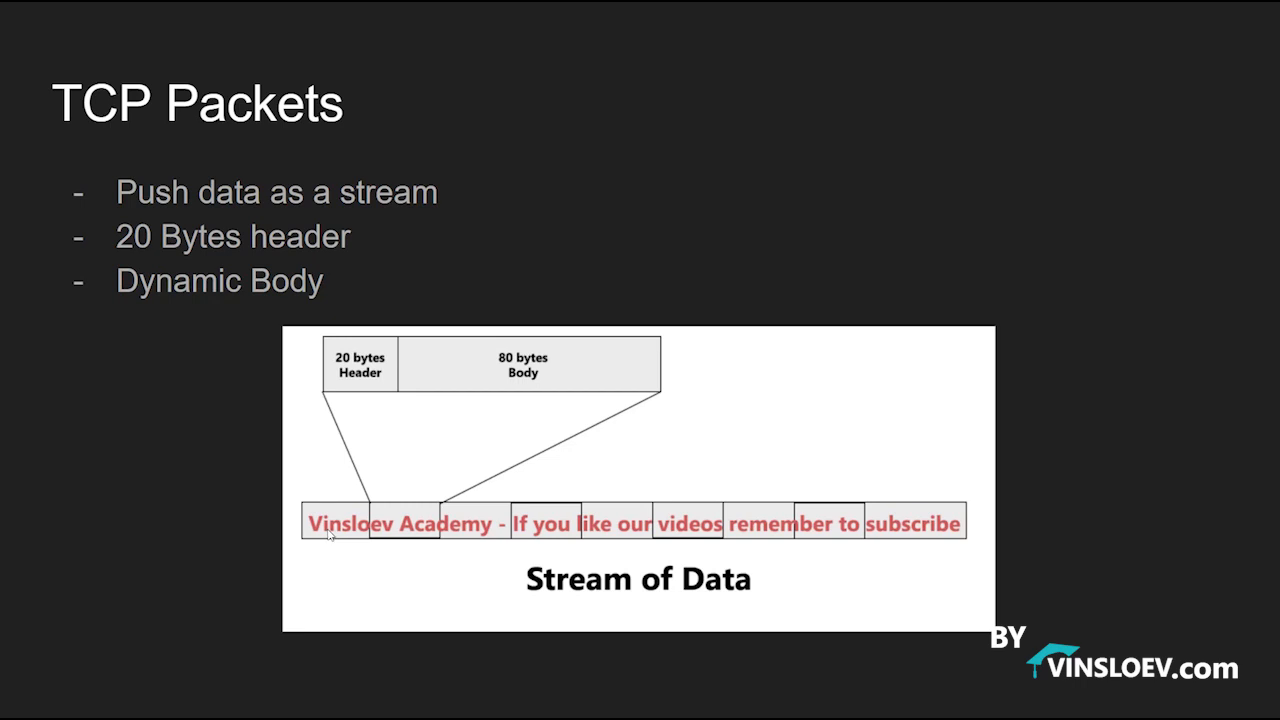
{"action": "mouse_move", "coordinate": [78, 143]}
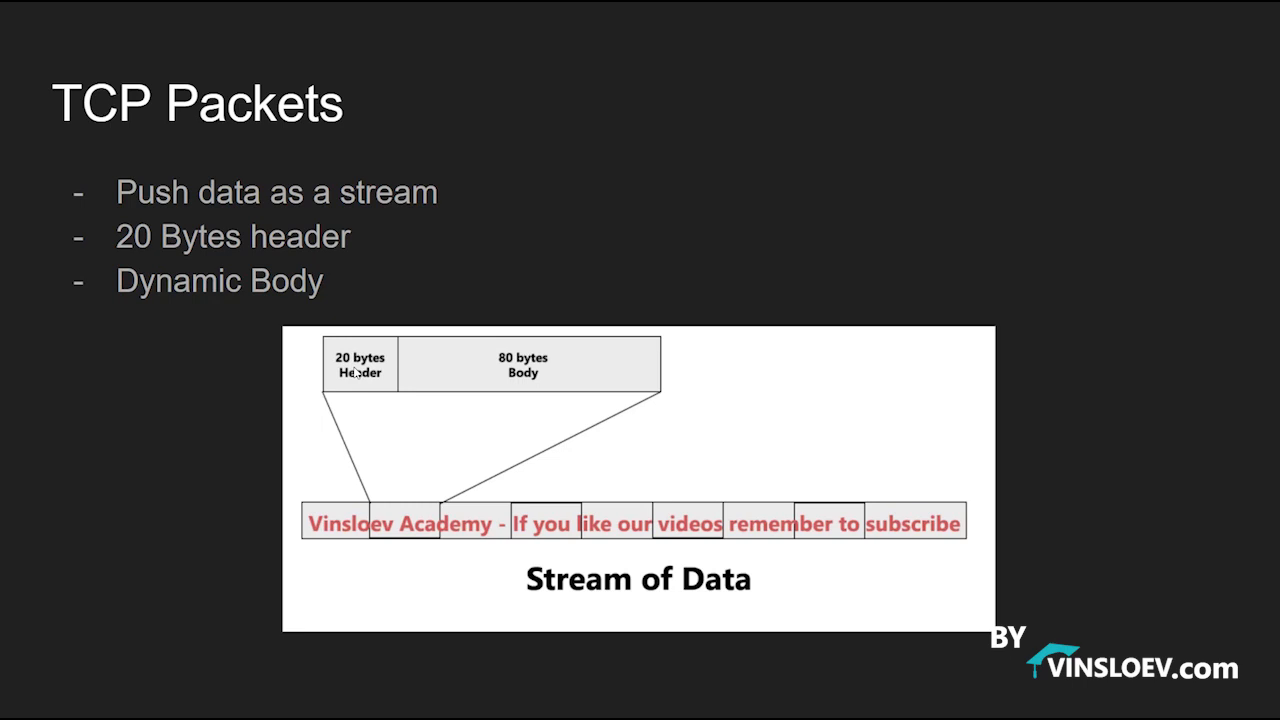
{"action": "mouse_move", "coordinate": [308, 542]}
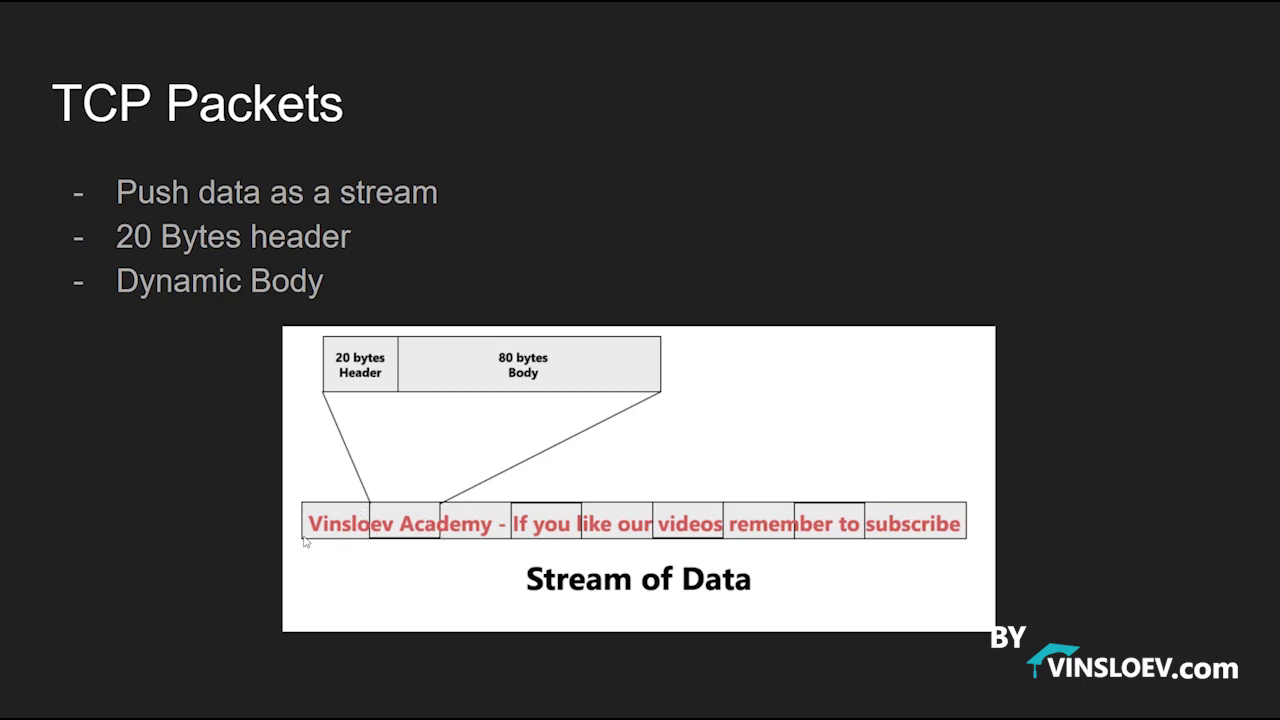
{"action": "mouse_move", "coordinate": [588, 588]}
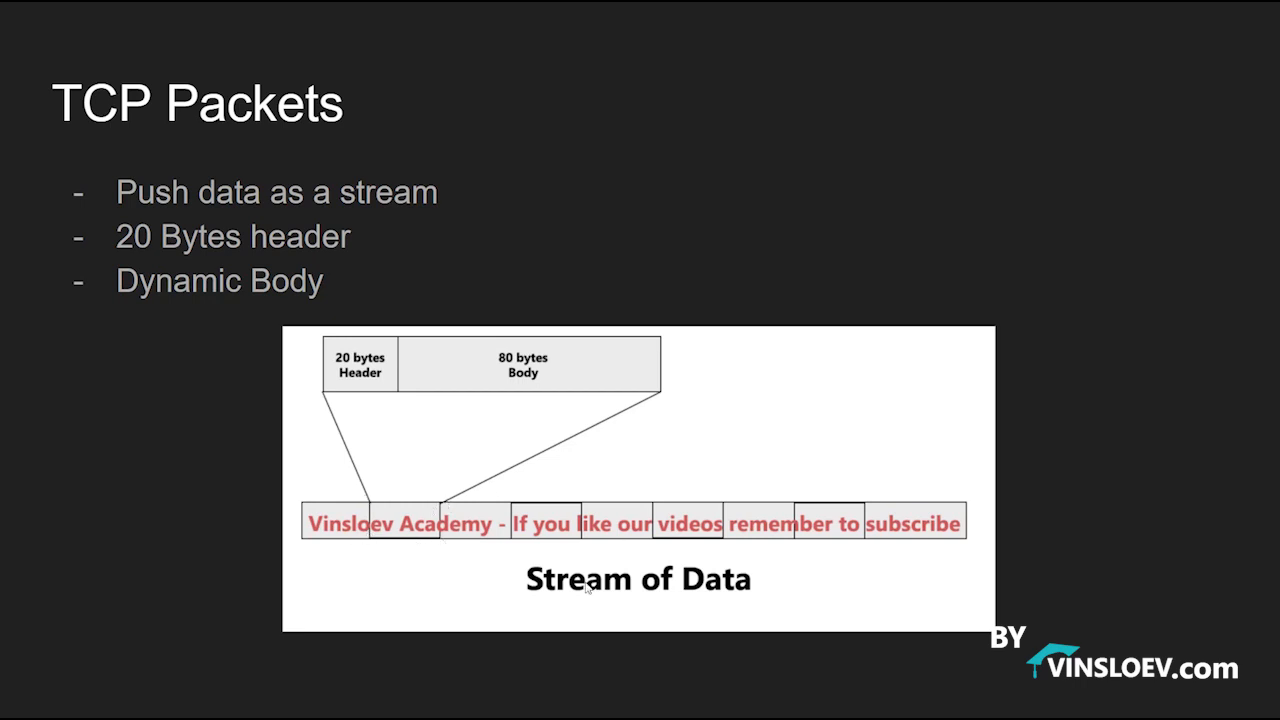
{"action": "mouse_move", "coordinate": [506, 376]}
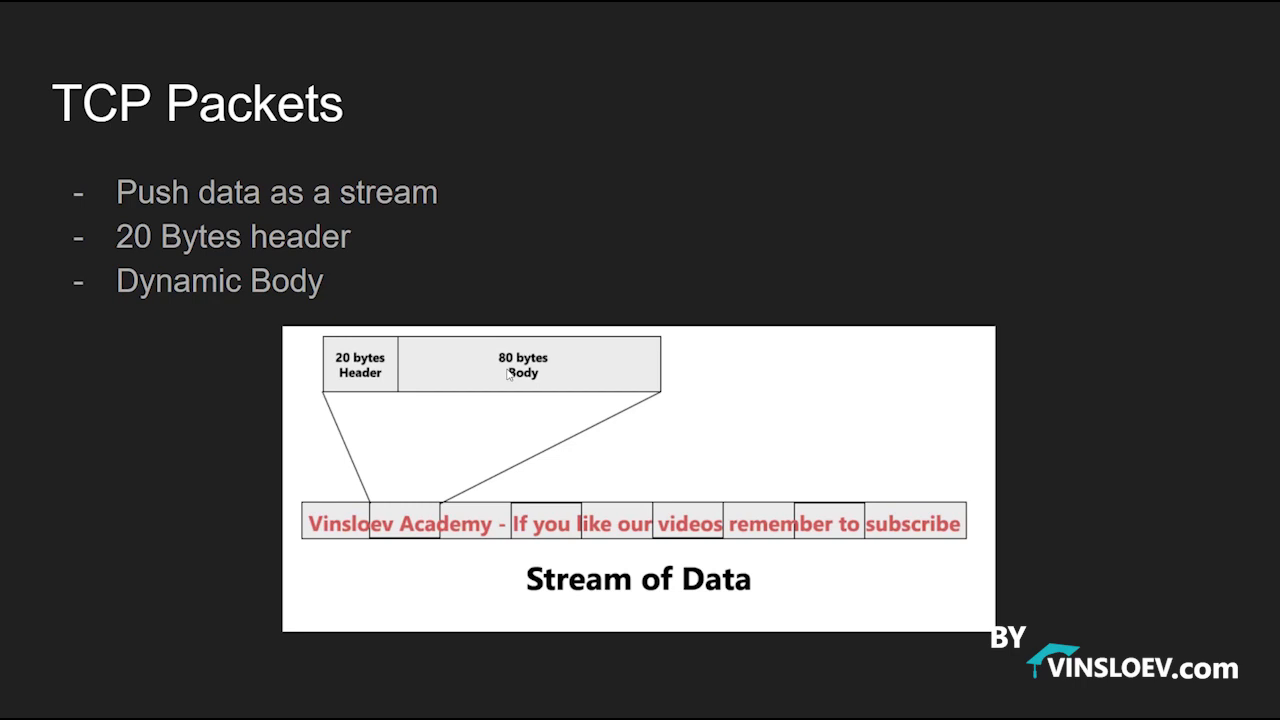
{"action": "mouse_move", "coordinate": [386, 459]}
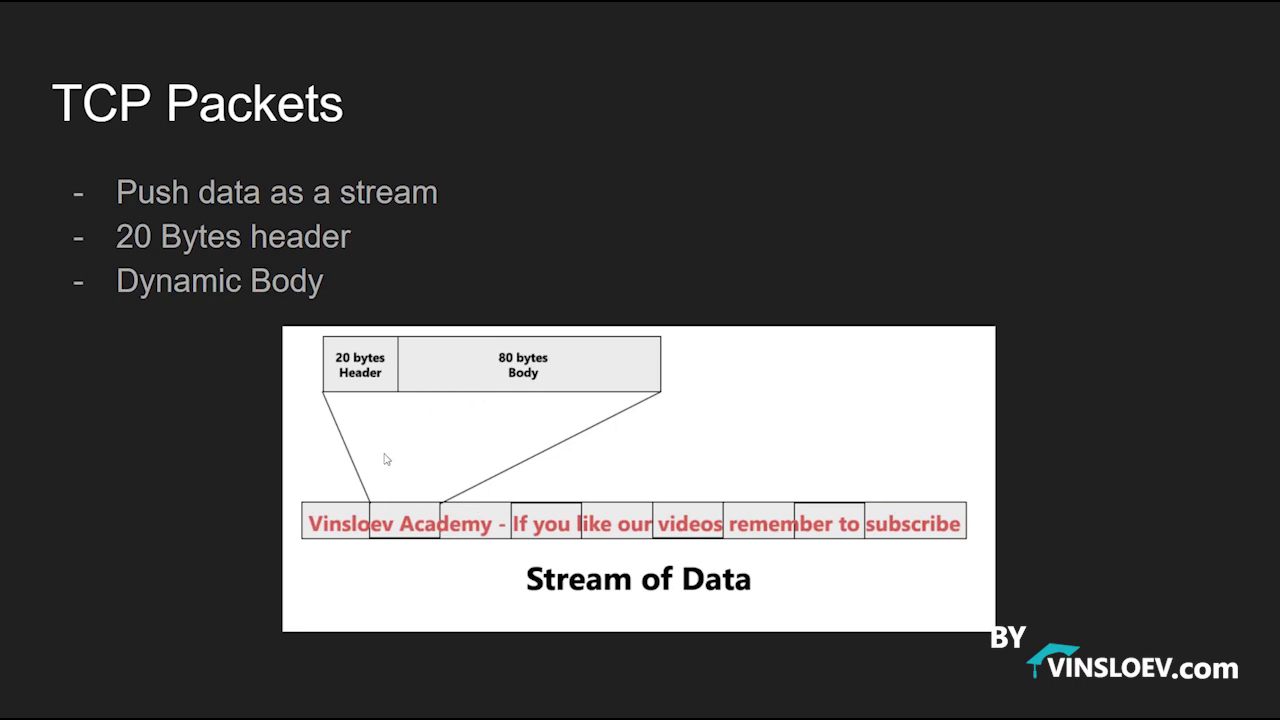
{"action": "mouse_move", "coordinate": [362, 383]}
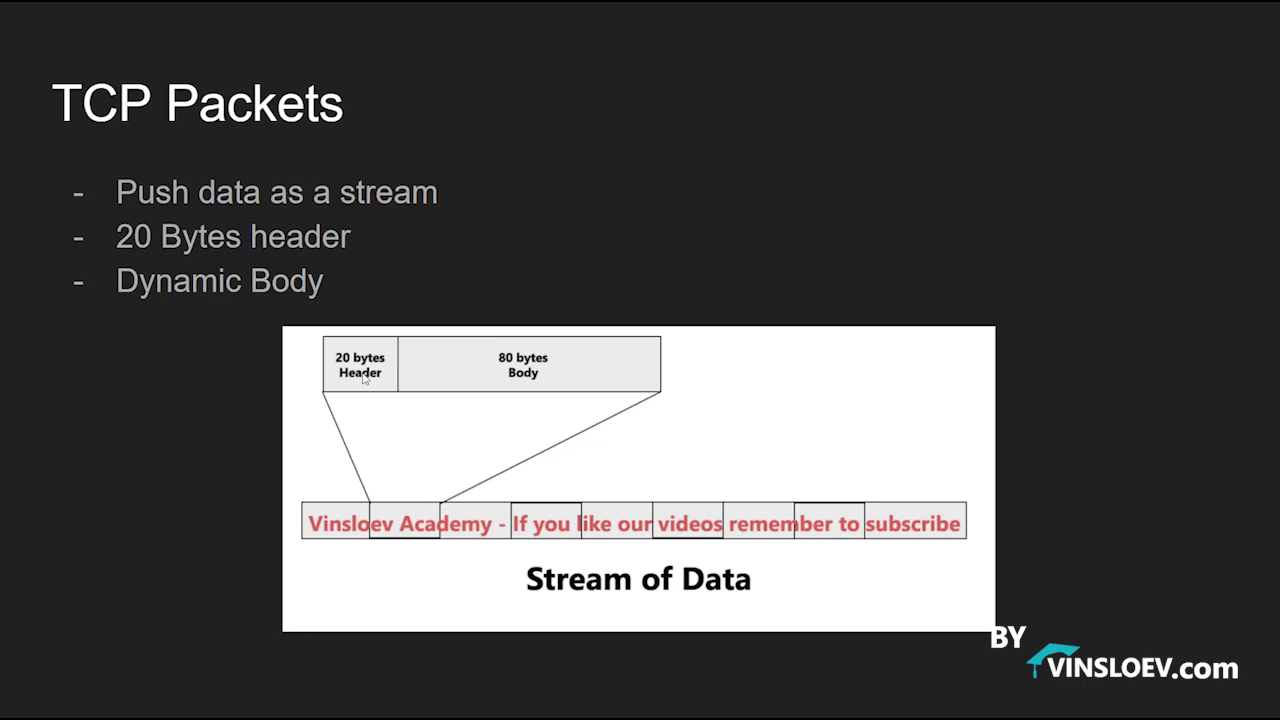
{"action": "mouse_move", "coordinate": [439, 446]}
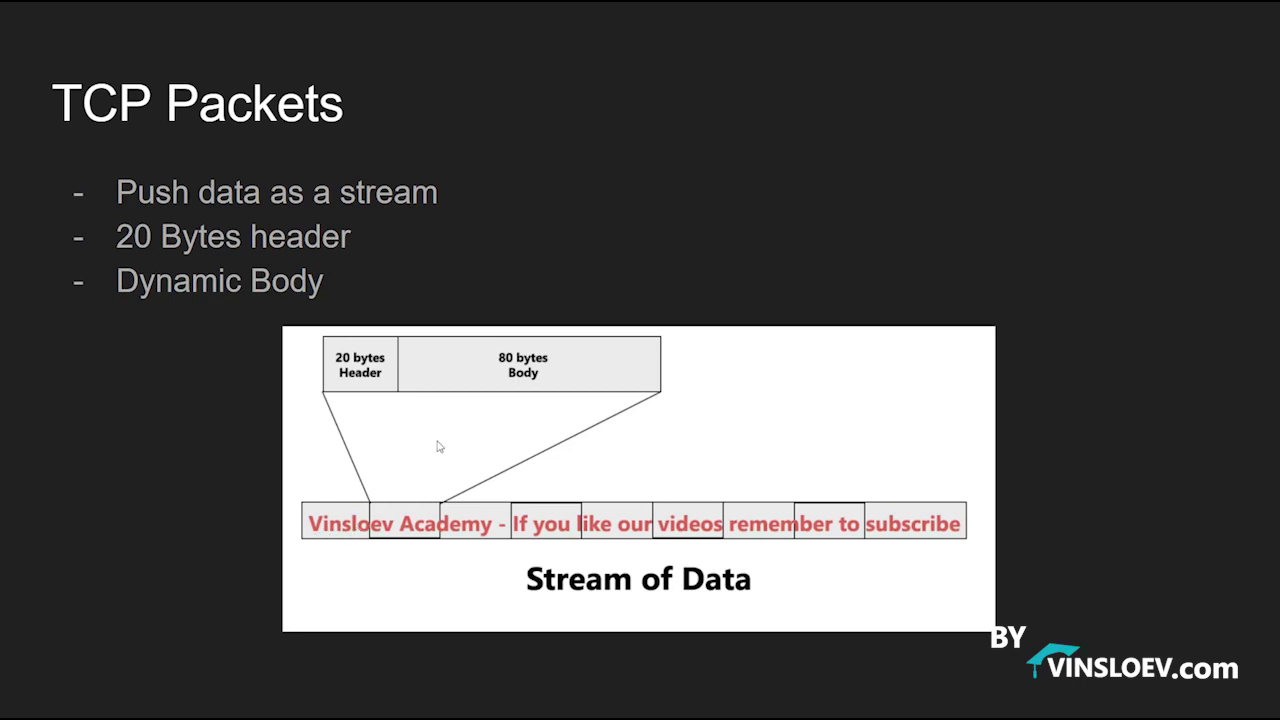
{"action": "mouse_move", "coordinate": [424, 498]}
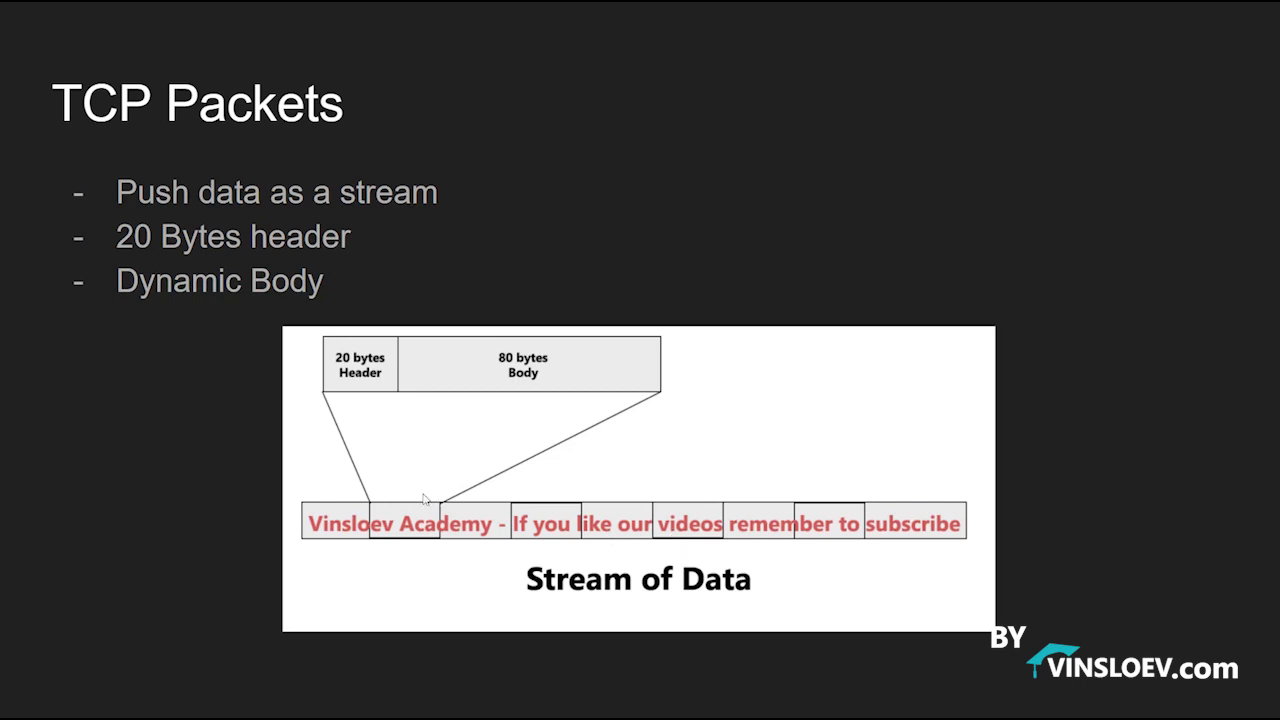
{"action": "mouse_move", "coordinate": [429, 530]}
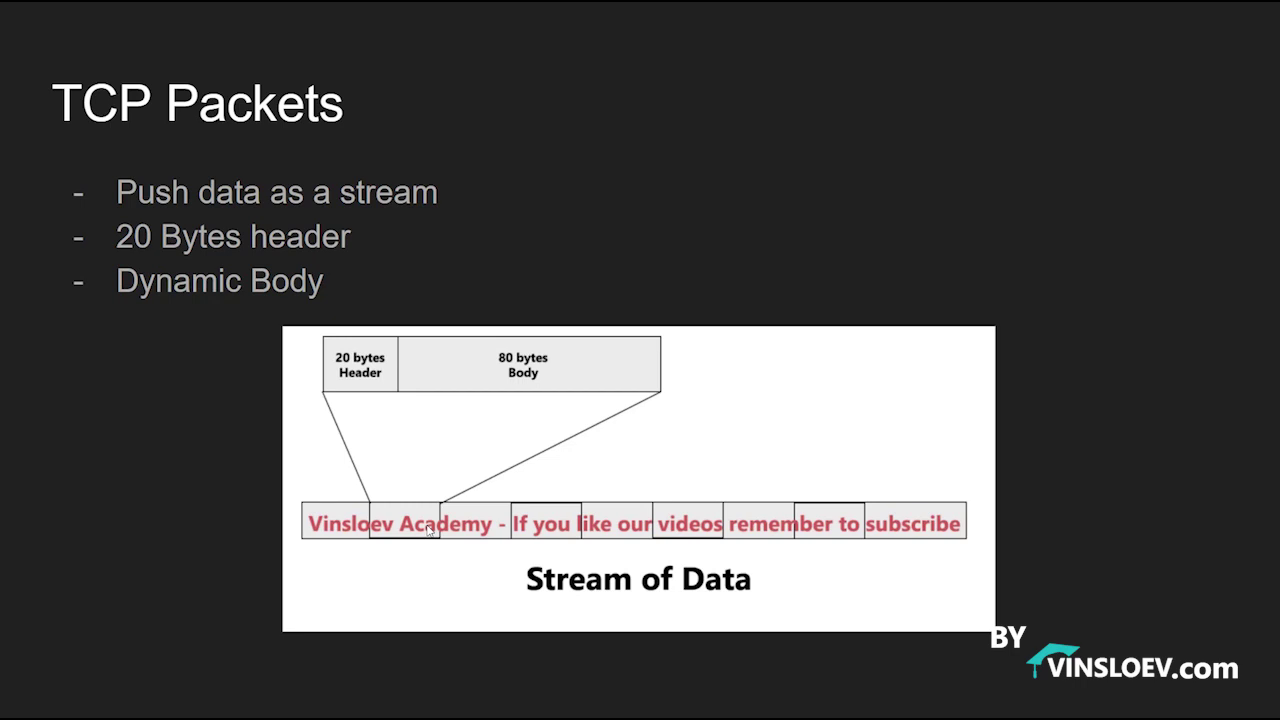
{"action": "mouse_move", "coordinate": [829, 528]}
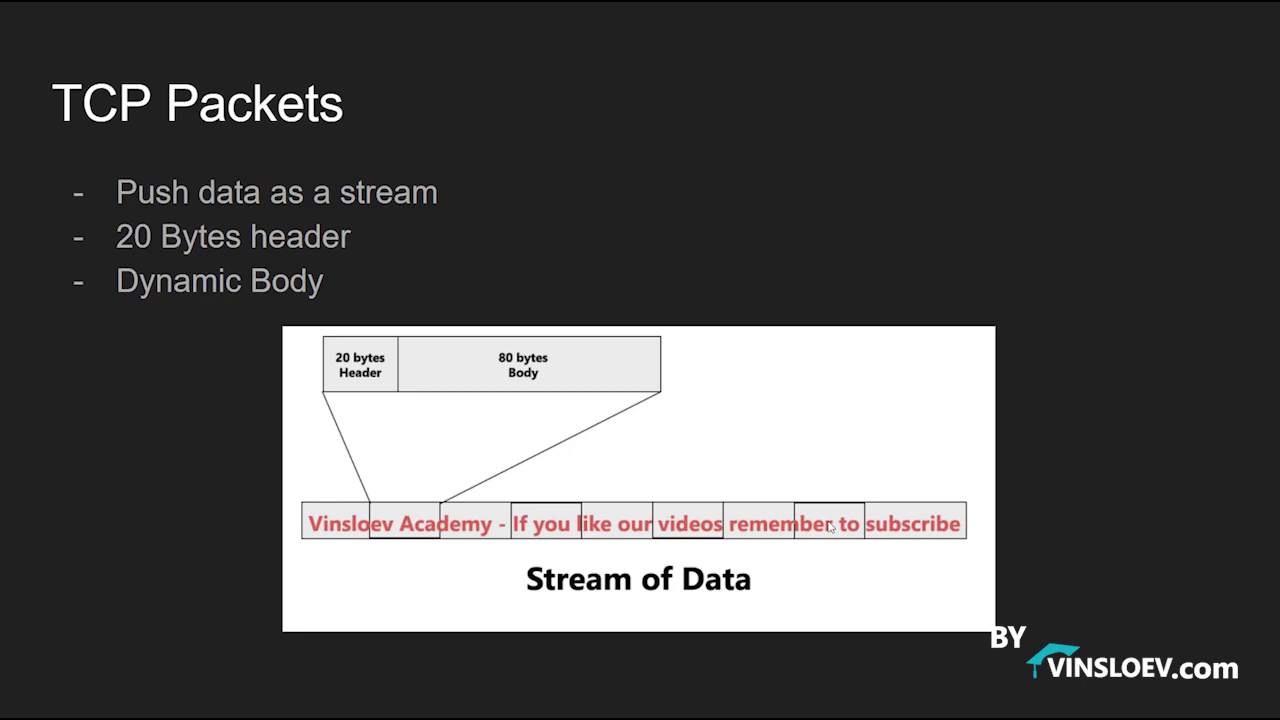
{"action": "mouse_move", "coordinate": [385, 527]}
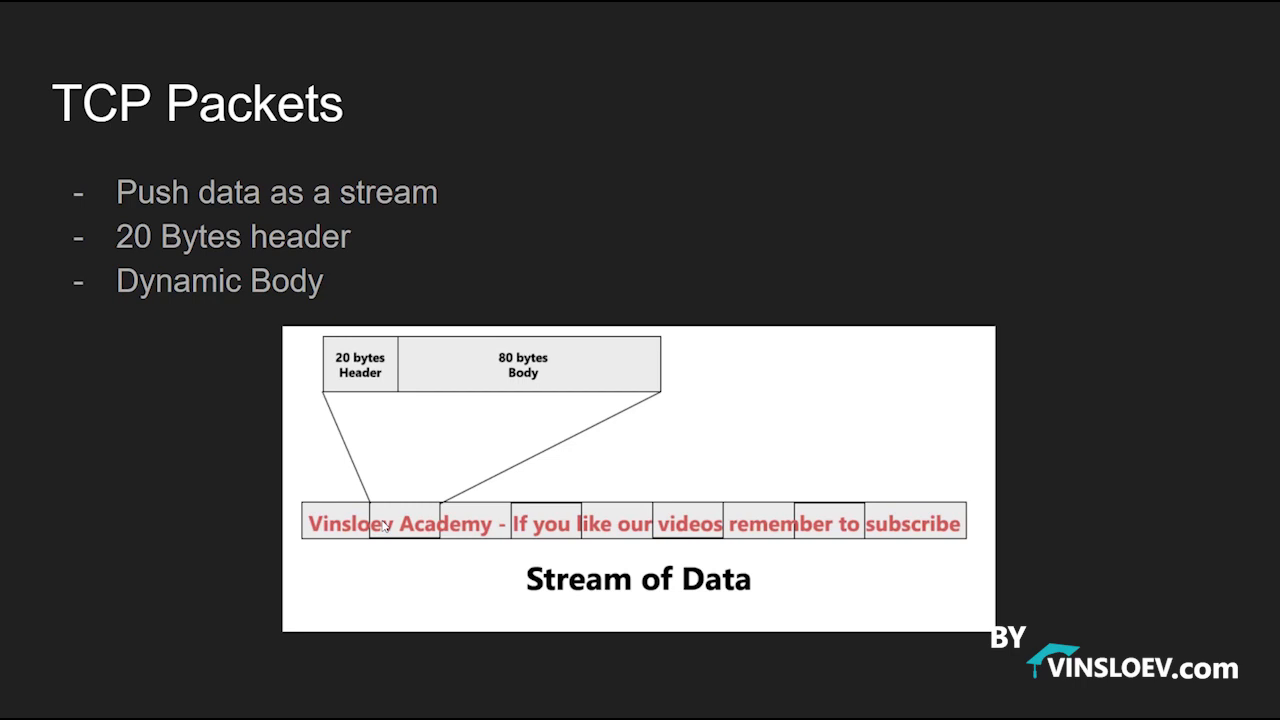